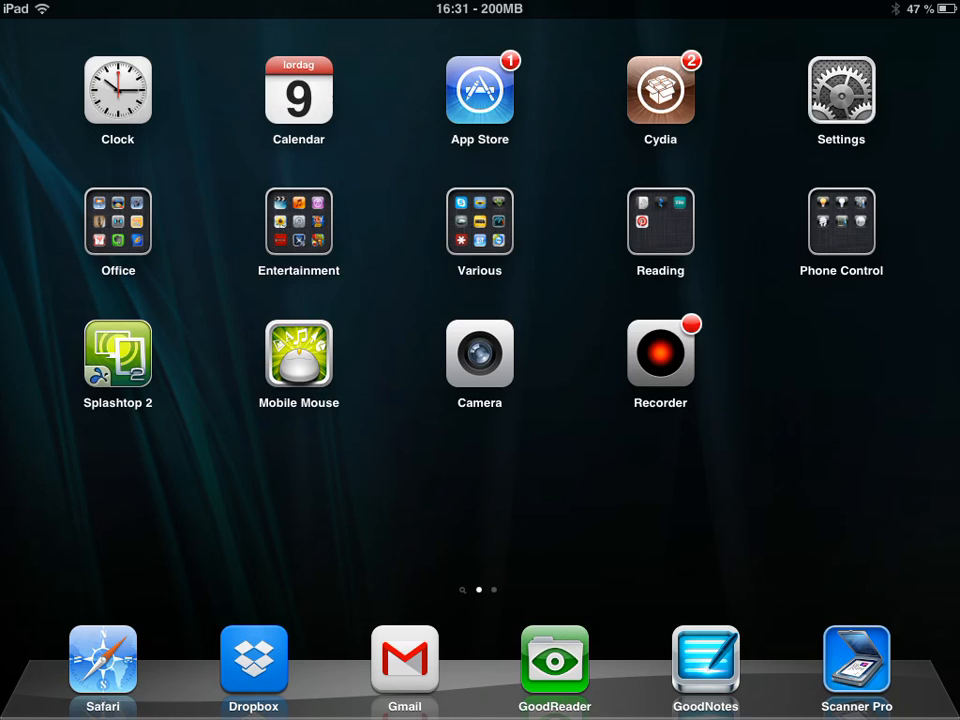
# - Lock the iPad to the dog-photo lock screen, then unlock it back to Safari's VG Nett page
pyautogui.click(479, 88)
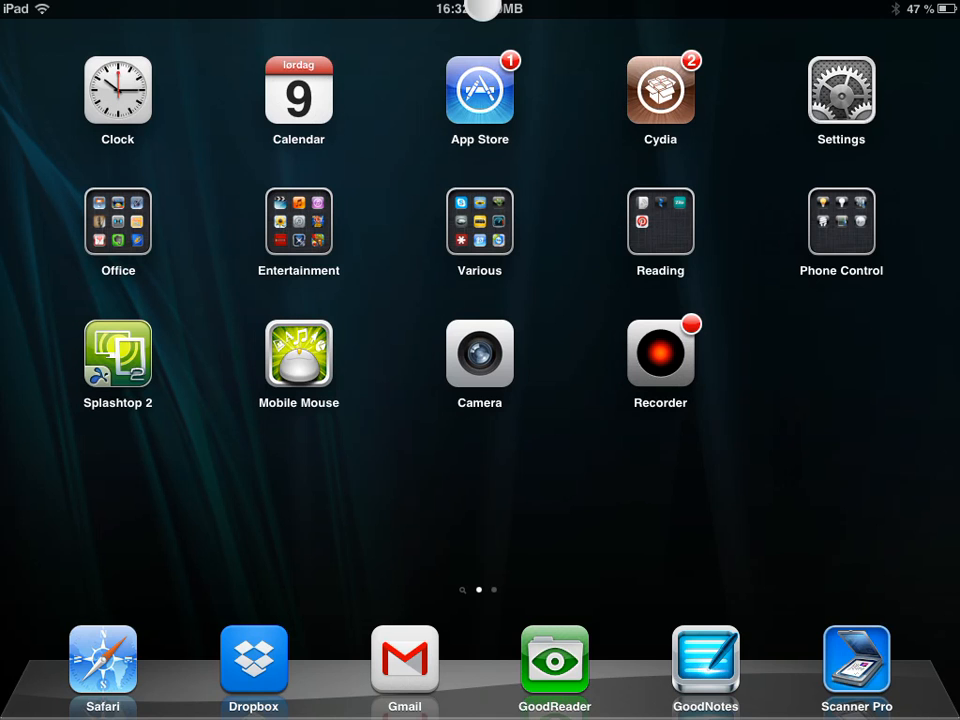
pyautogui.press('power')
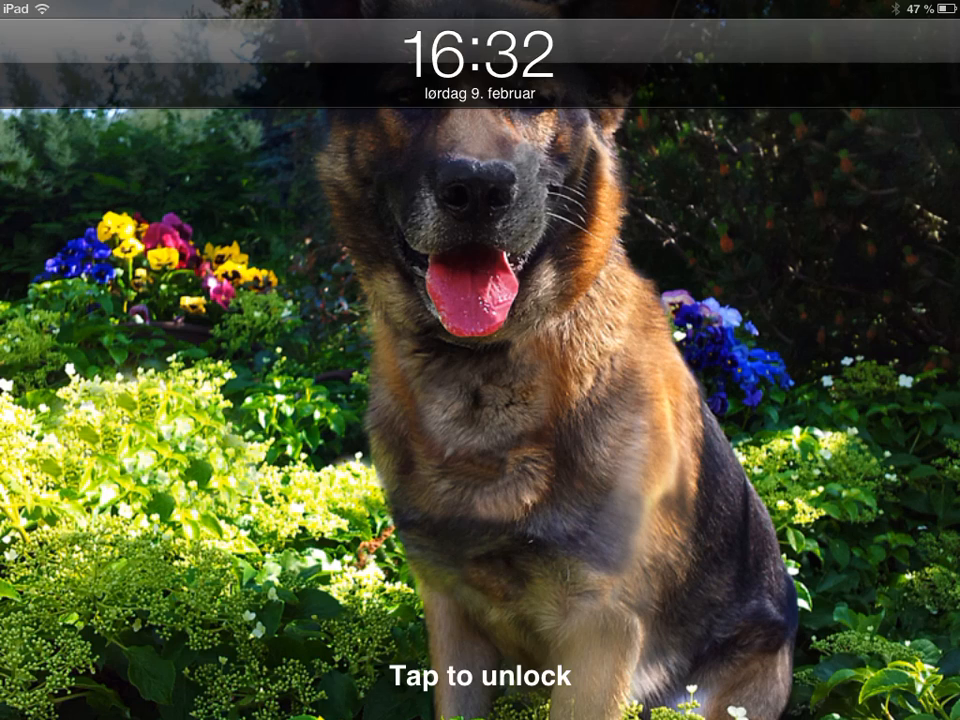
pyautogui.click(480, 678)
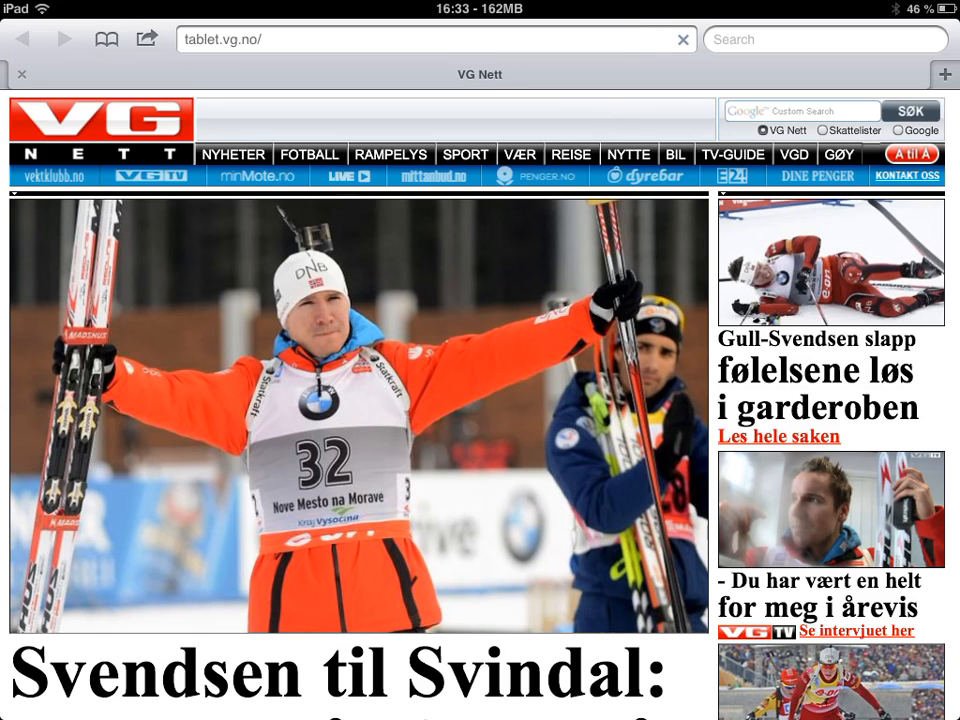
pyautogui.scroll(-3)
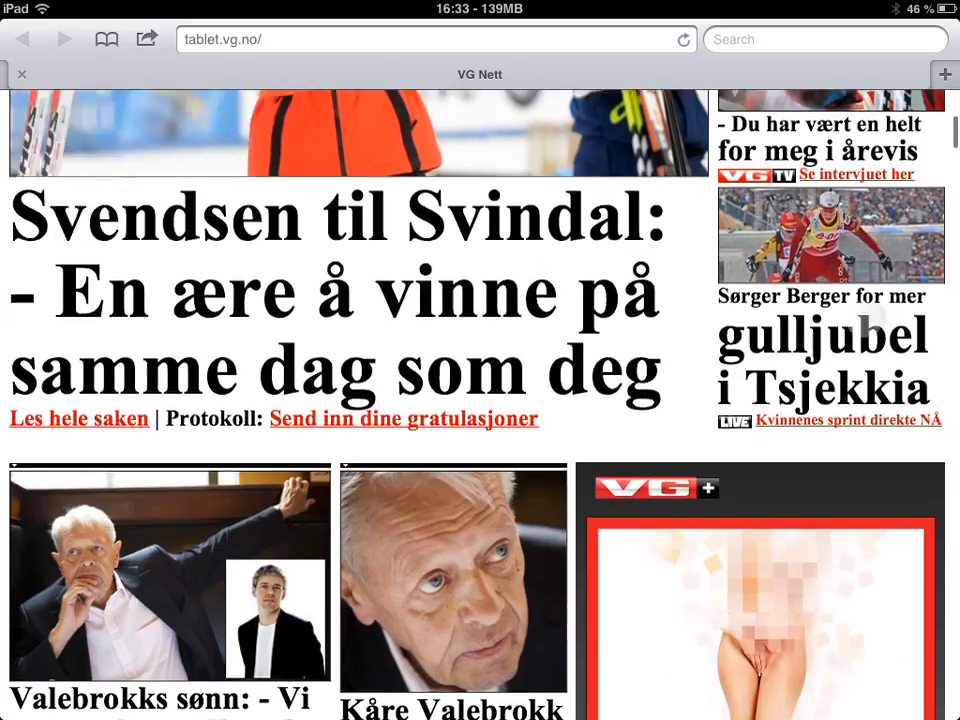
pyautogui.scroll(3)
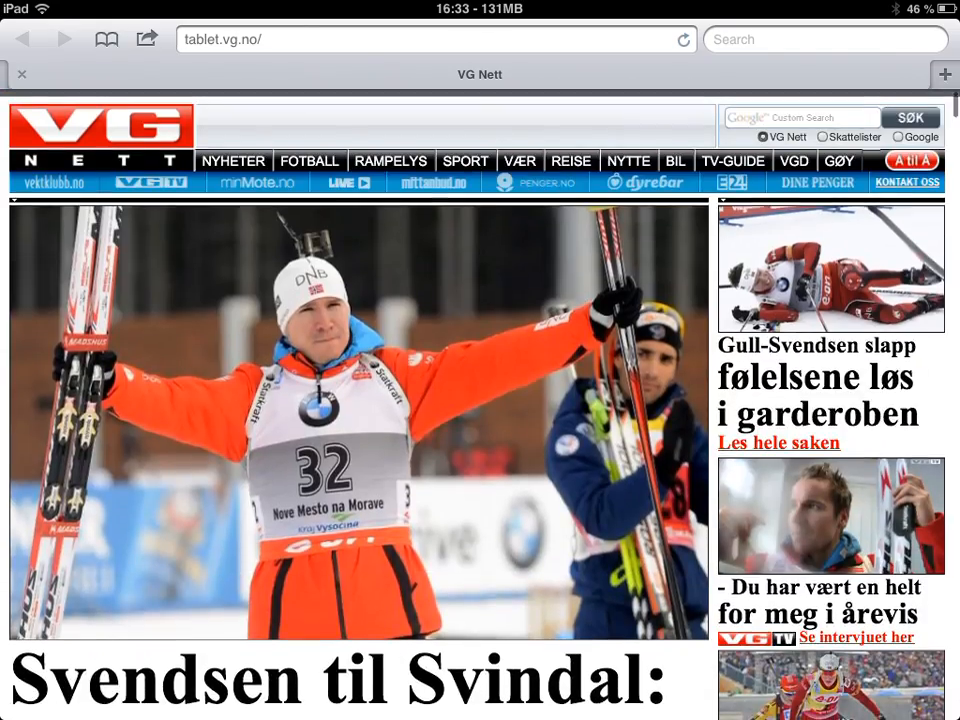
pyautogui.scroll(-3)
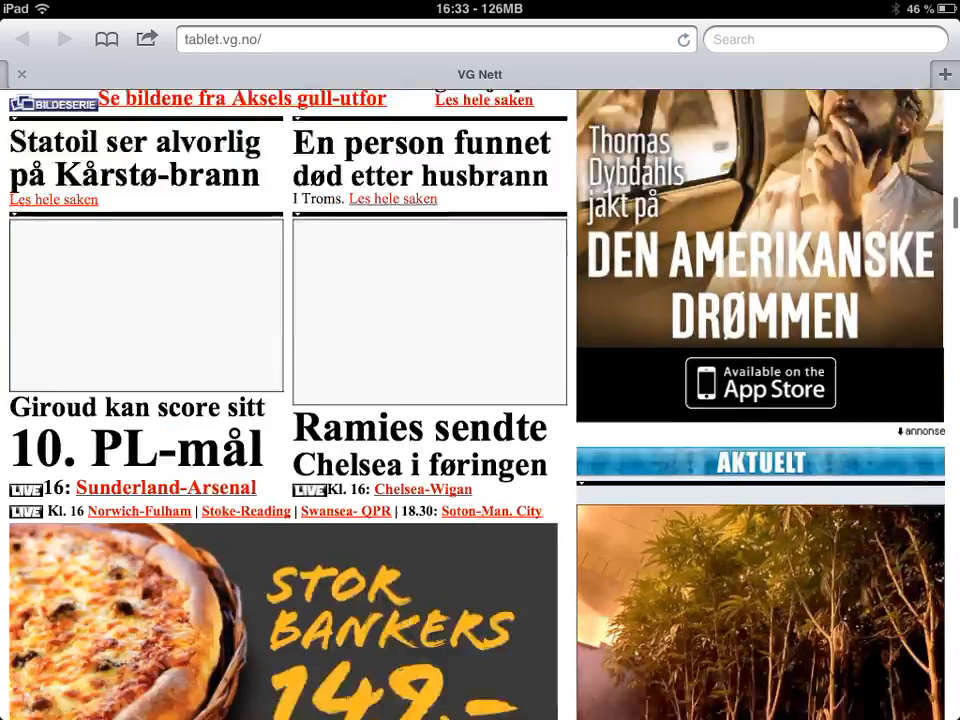
pyautogui.scroll(-3)
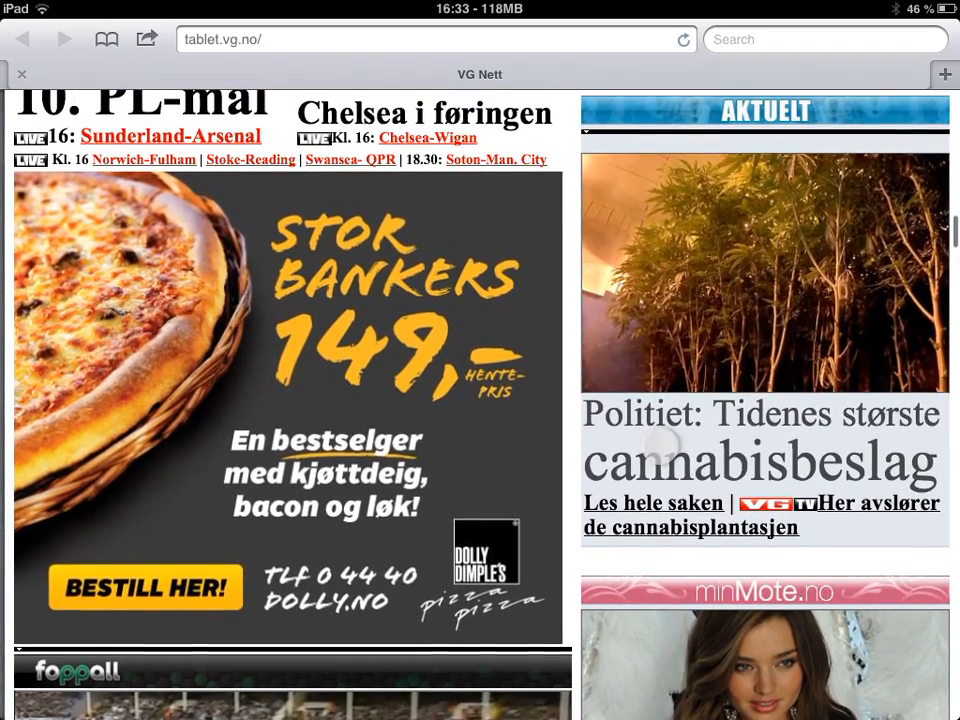
pyautogui.scroll(-3)
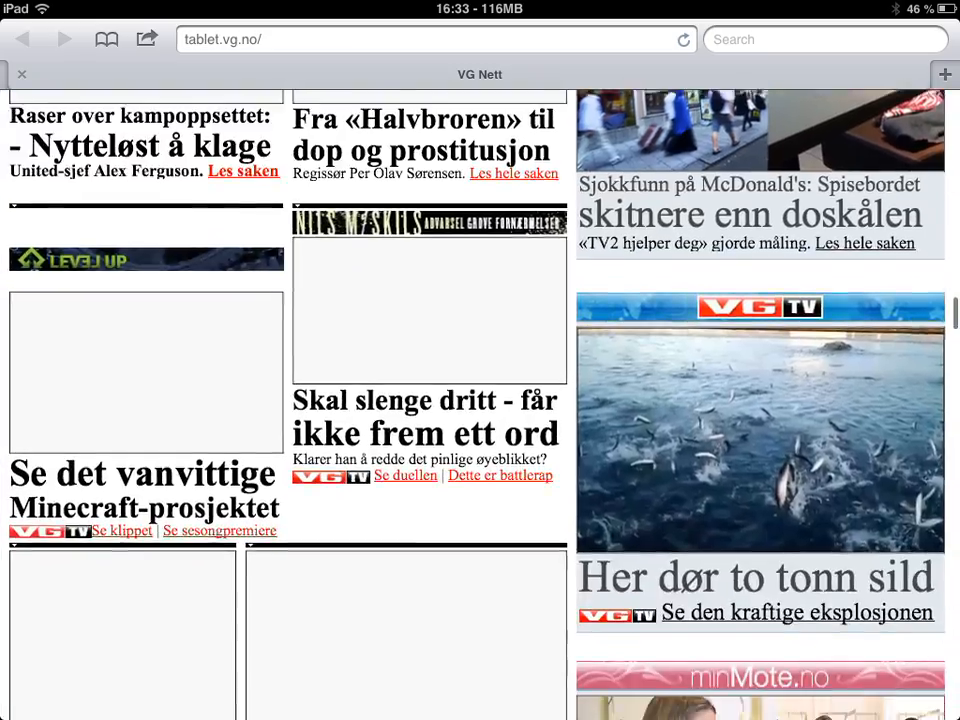
pyautogui.scroll(3)
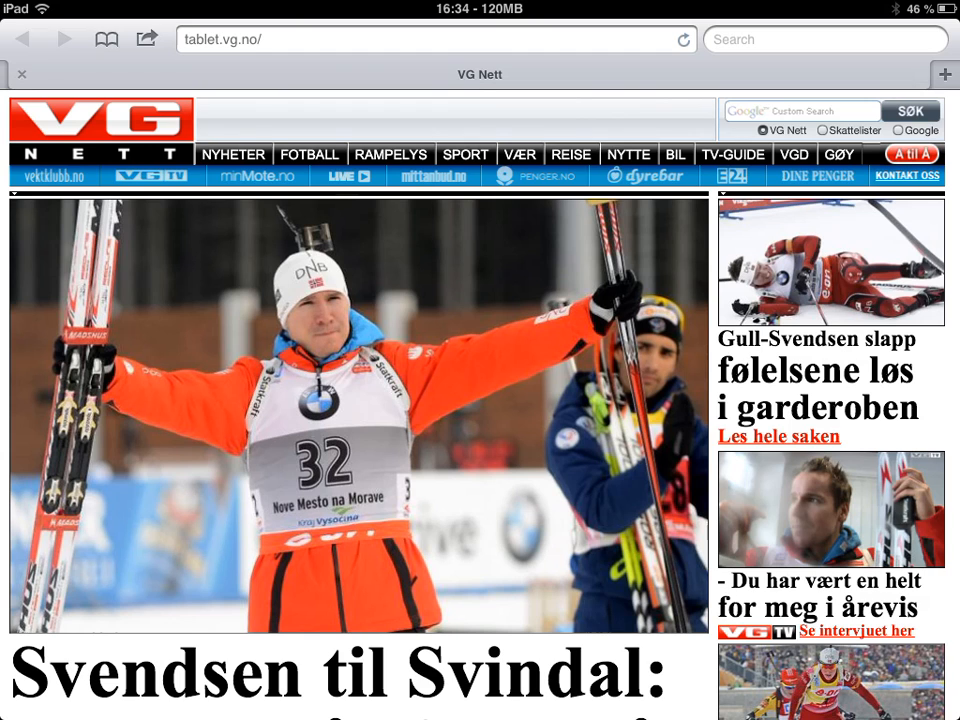
pyautogui.scroll(3)
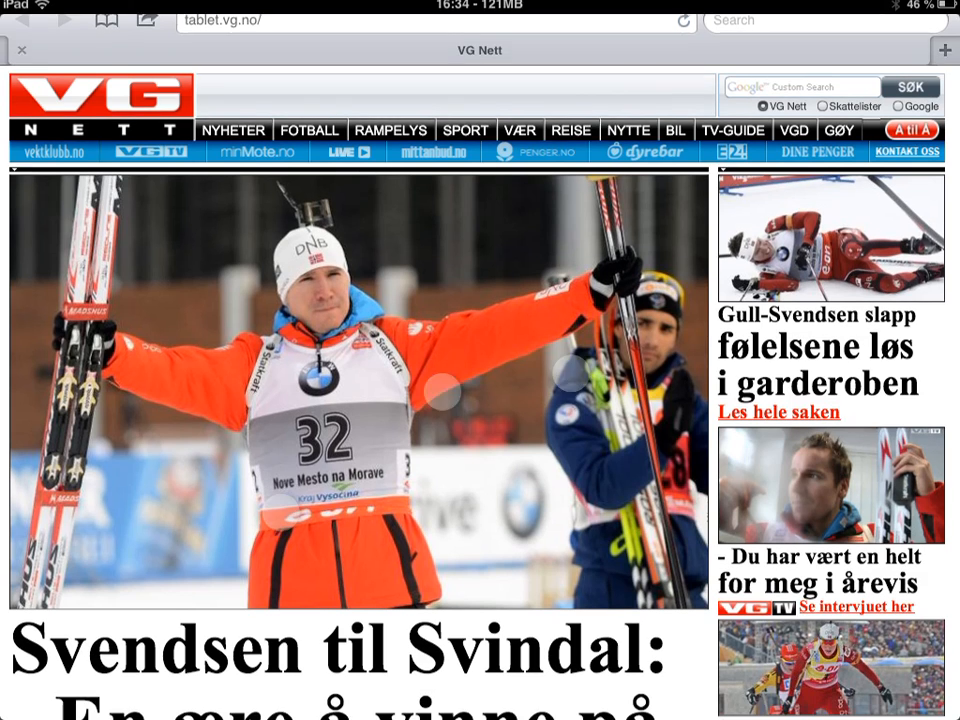
pyautogui.scroll(-3)
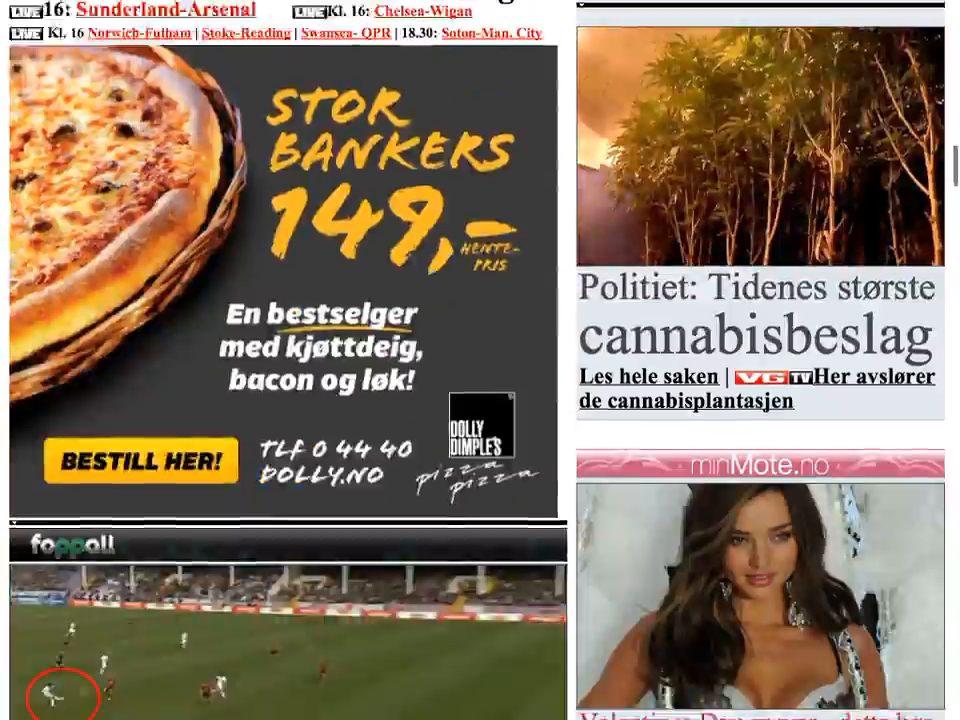
pyautogui.scroll(3)
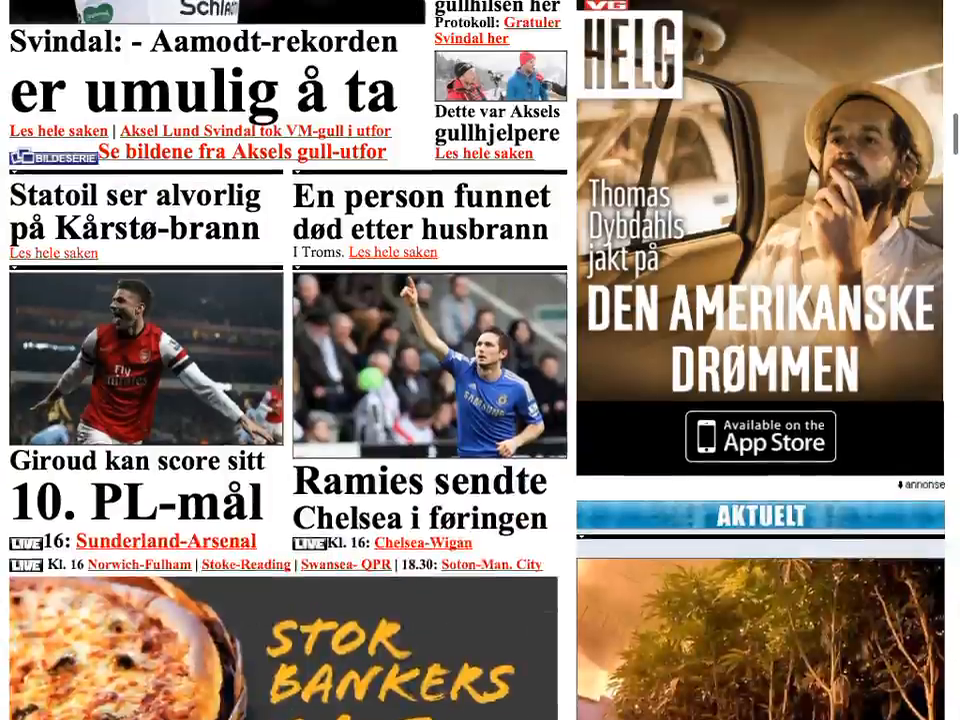
pyautogui.scroll(3)
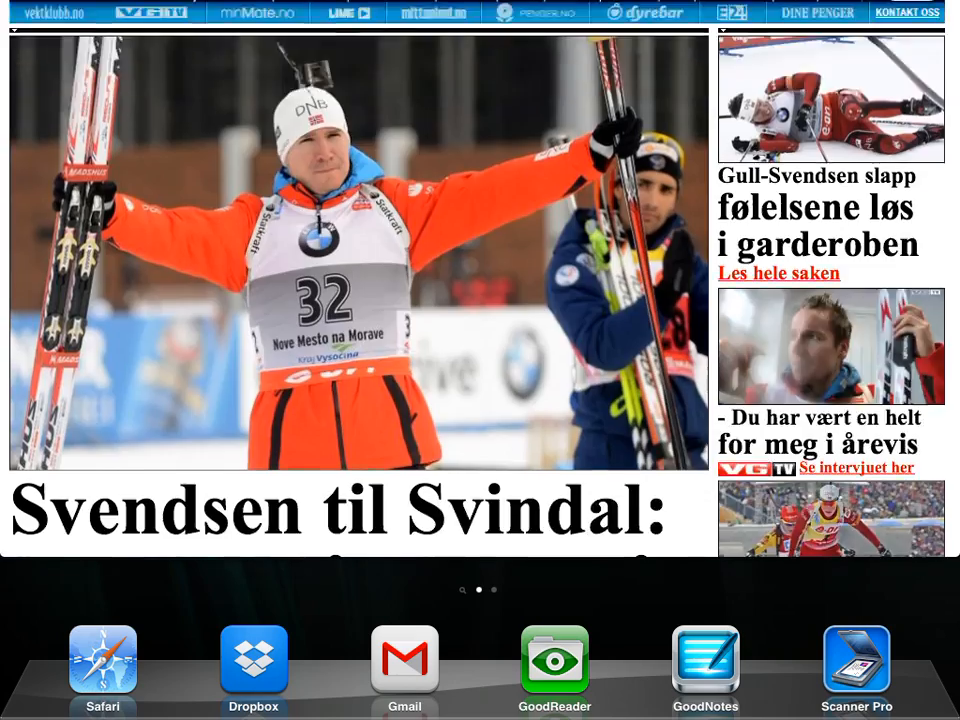
pyautogui.scroll(3)
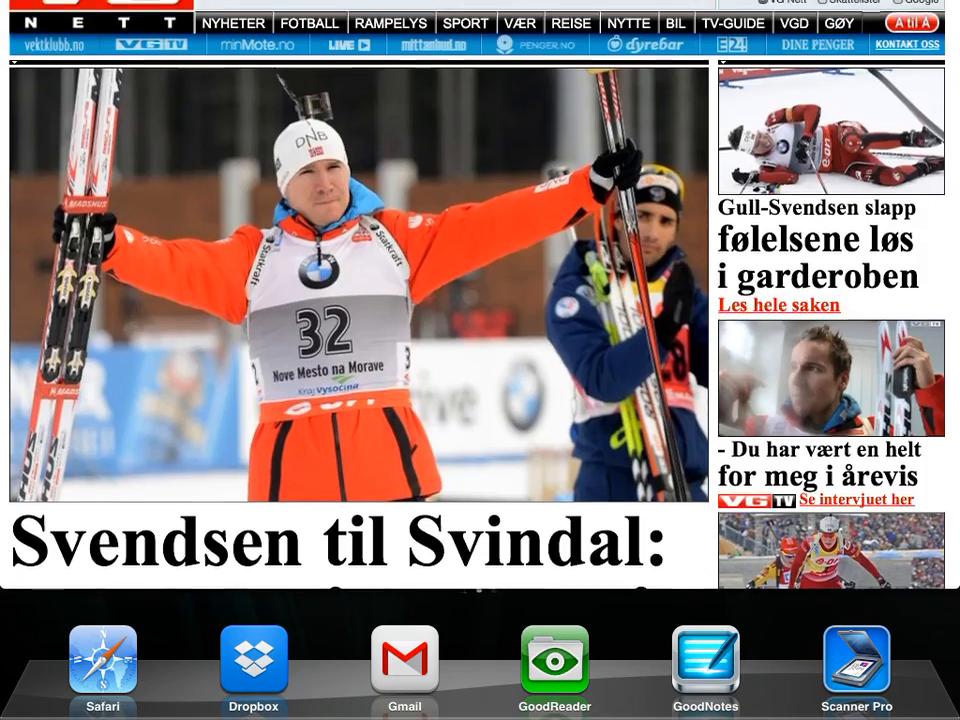
pyautogui.scroll(3)
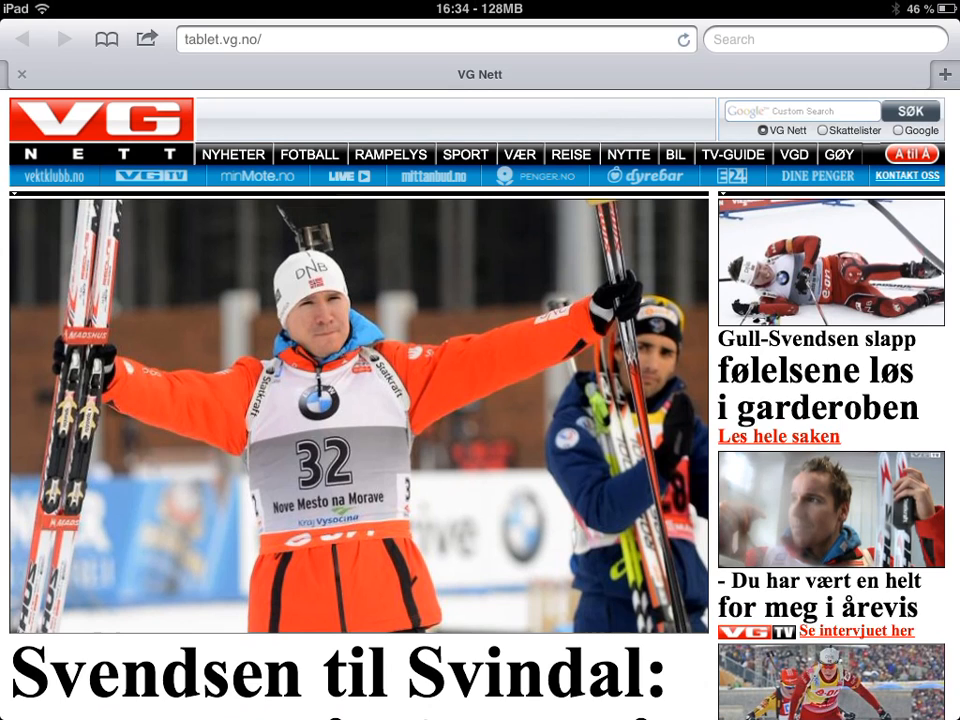
# - Return to the home screen and pull down Notification Center showing the SBSettings toggles
pyautogui.press('home')
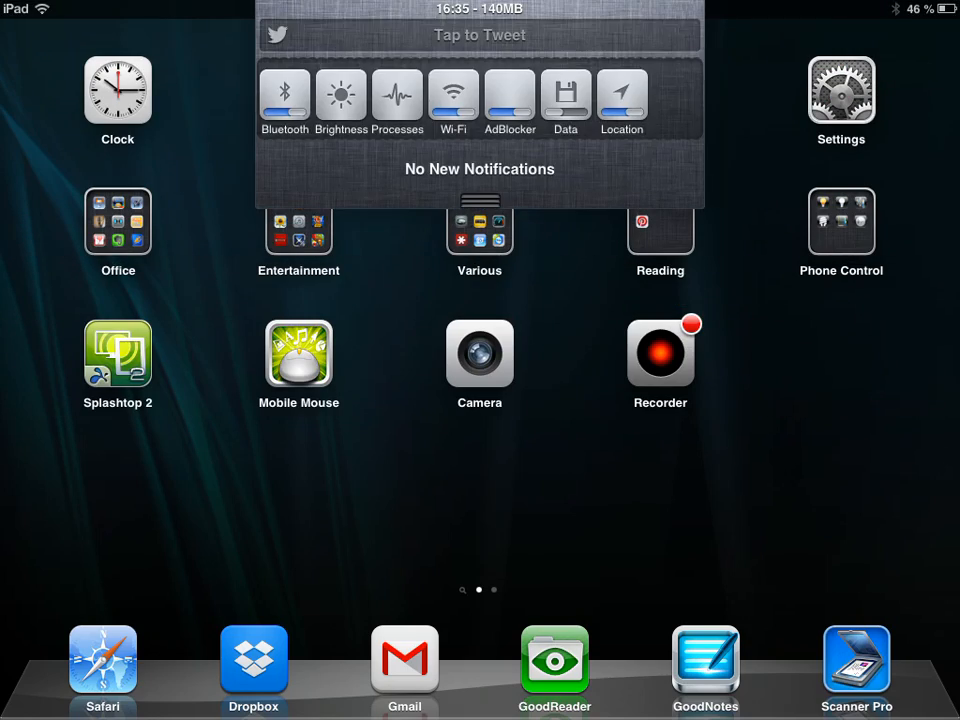
pyautogui.click(102, 658)
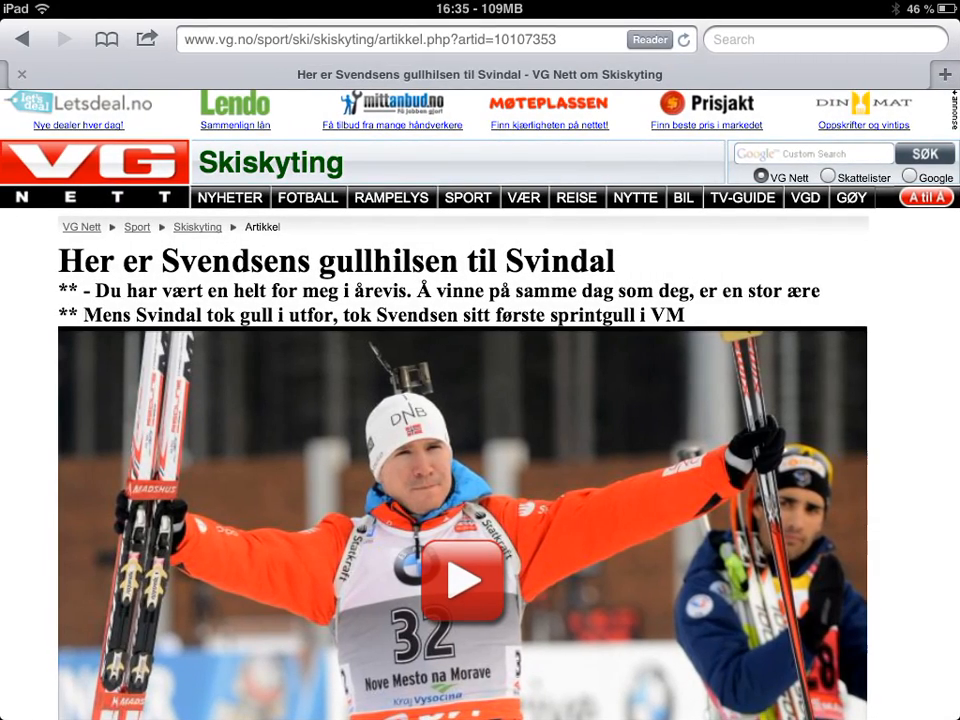
# - Scroll through the Svendsen gold-greeting article body, then return to the home screen
pyautogui.scroll(-3)
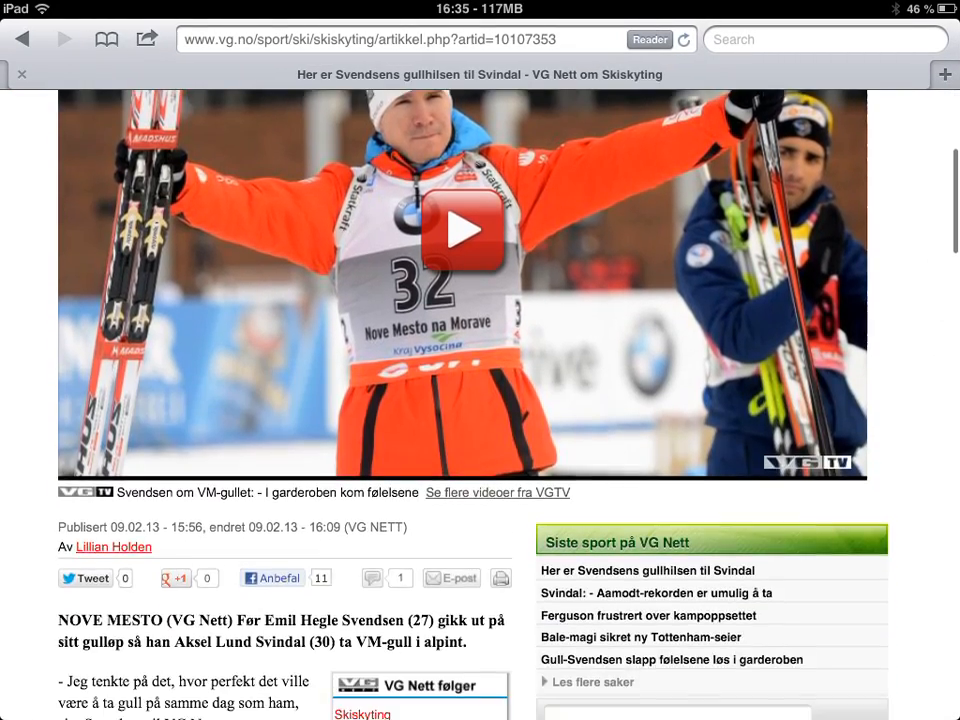
pyautogui.scroll(-3)
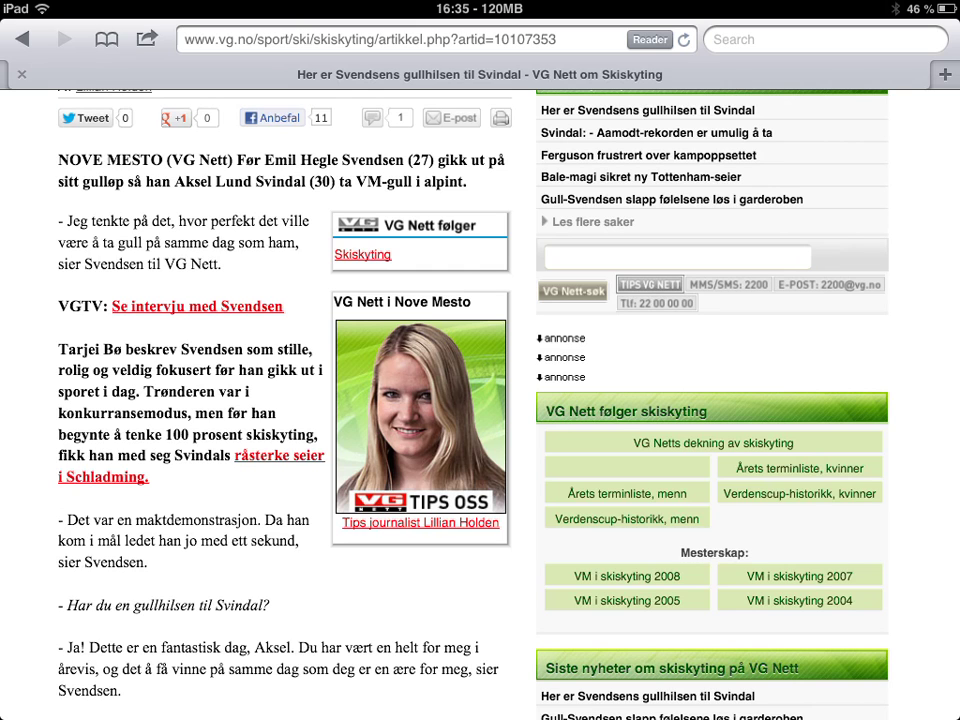
pyautogui.scroll(3)
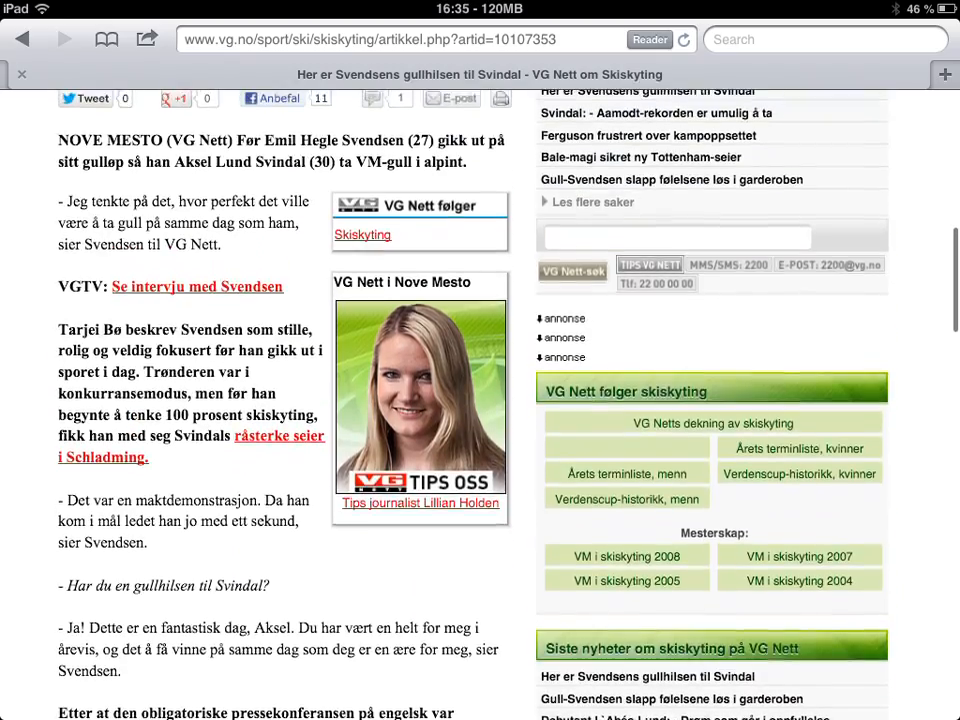
pyautogui.press('home')
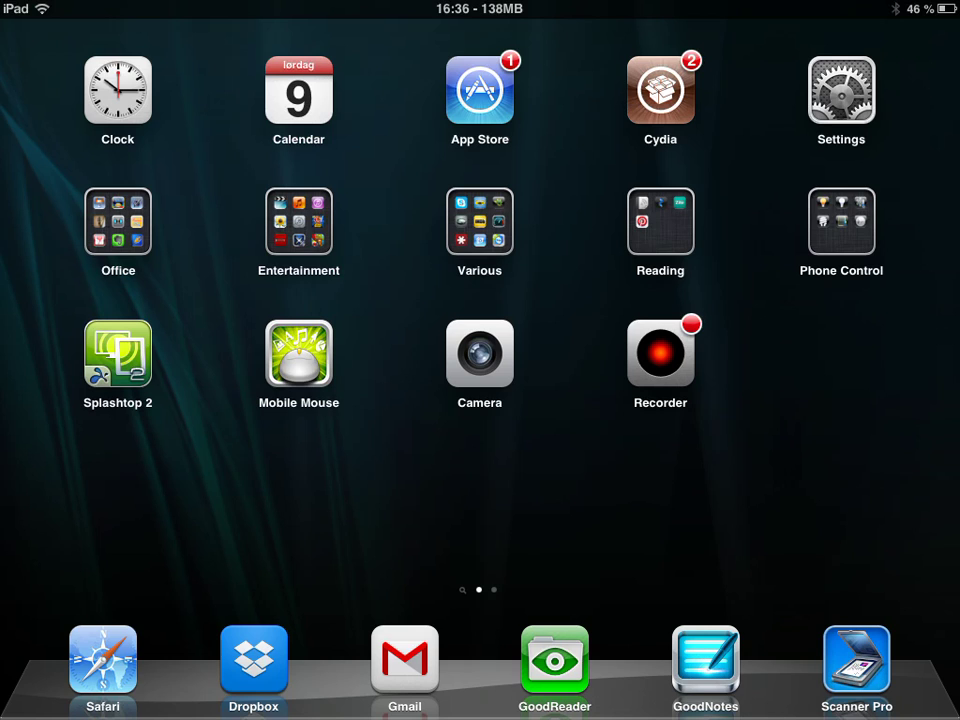
pyautogui.moveTo(592, 358)
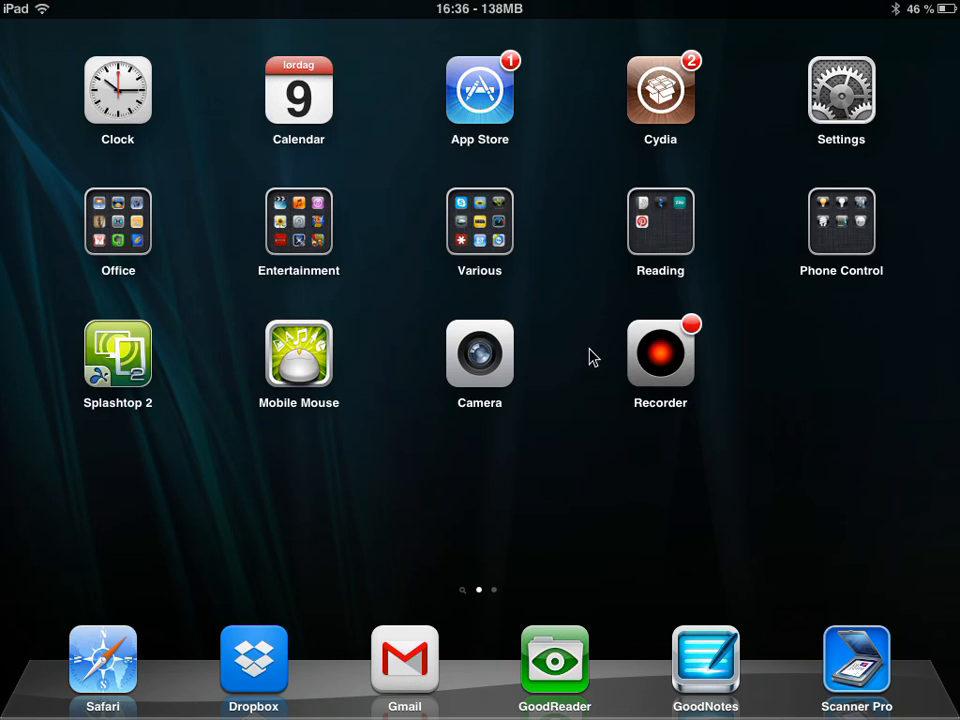
pyautogui.moveTo(568, 344)
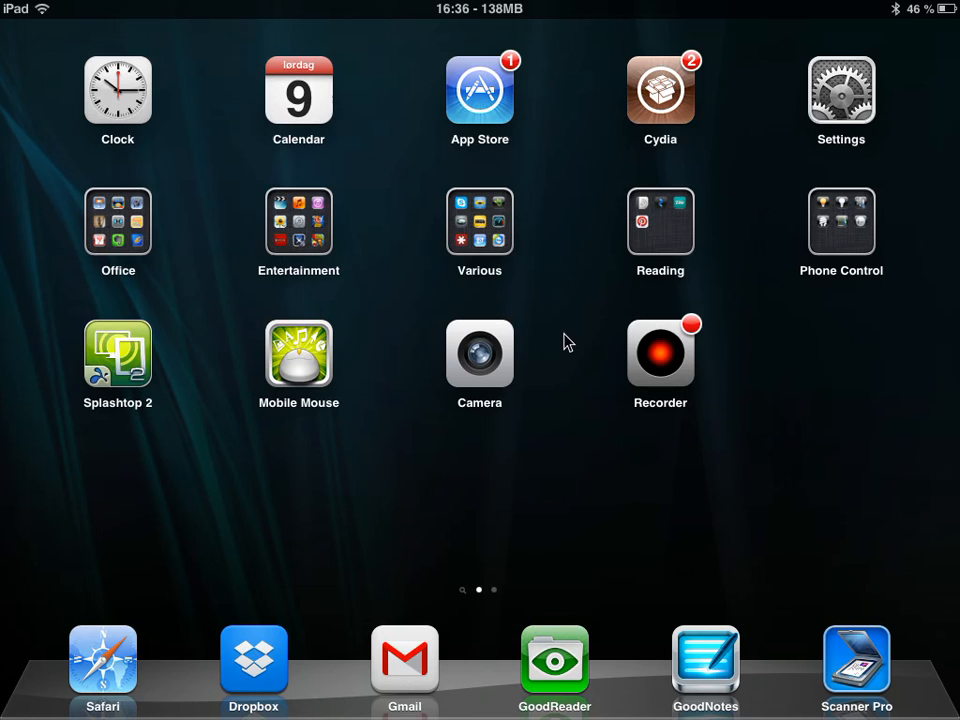
pyautogui.moveTo(193, 220)
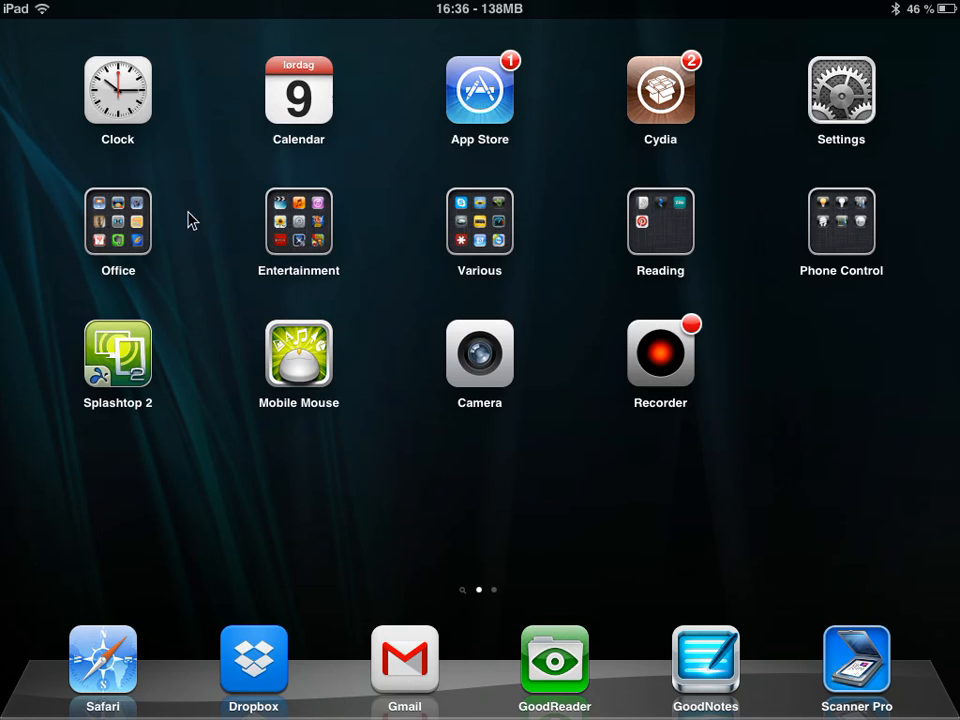
pyautogui.moveTo(315, 307)
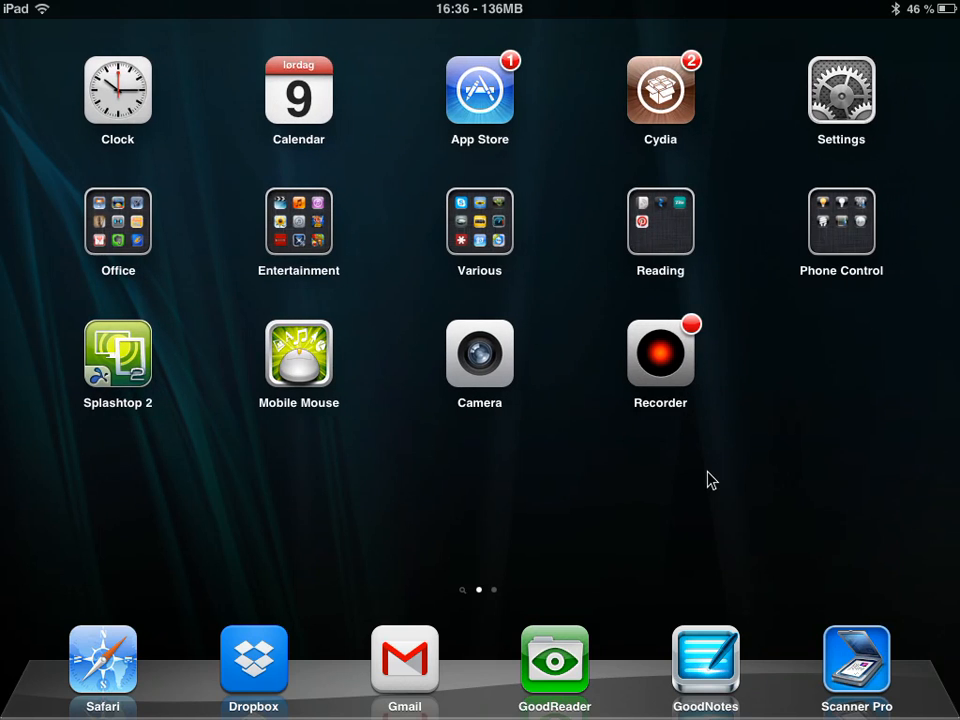
pyautogui.moveTo(652, 516)
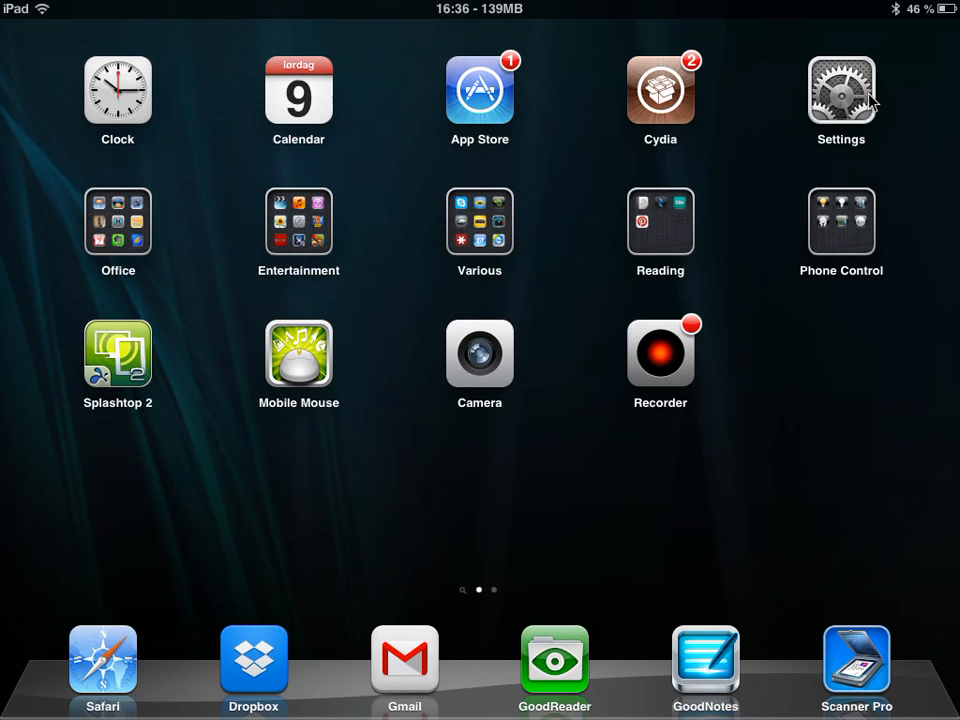
pyautogui.moveTo(530, 495)
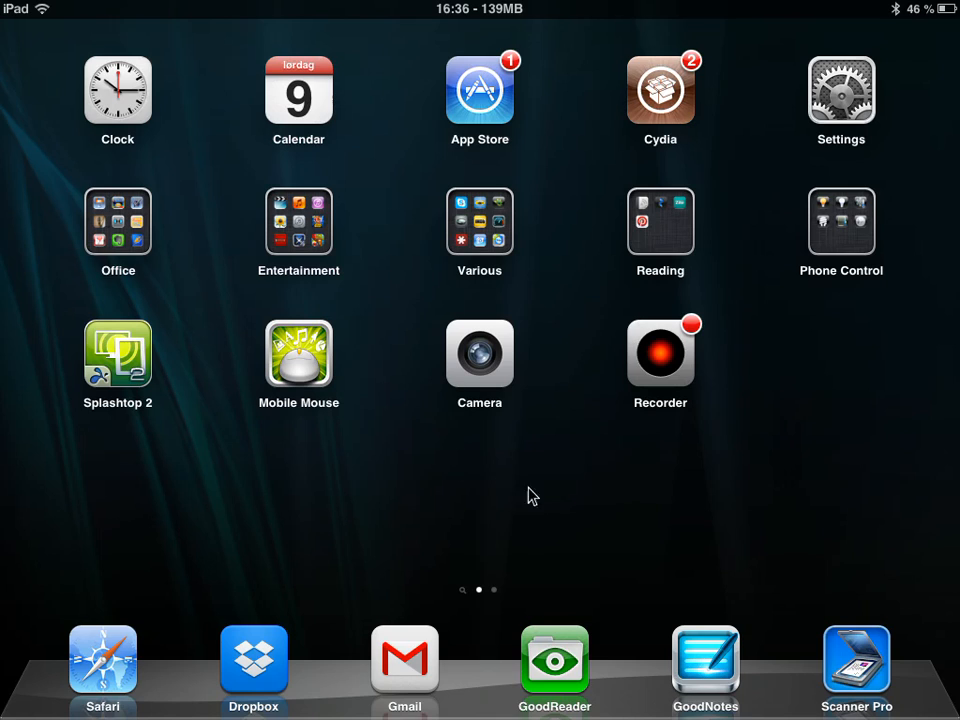
pyautogui.moveTo(544, 498)
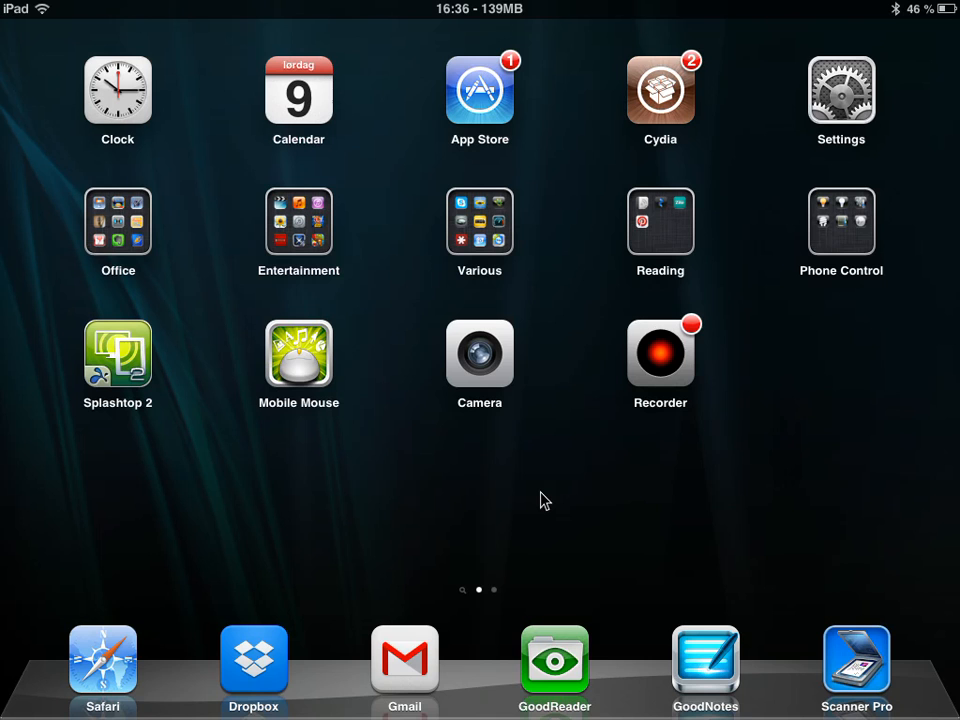
pyautogui.moveTo(645, 513)
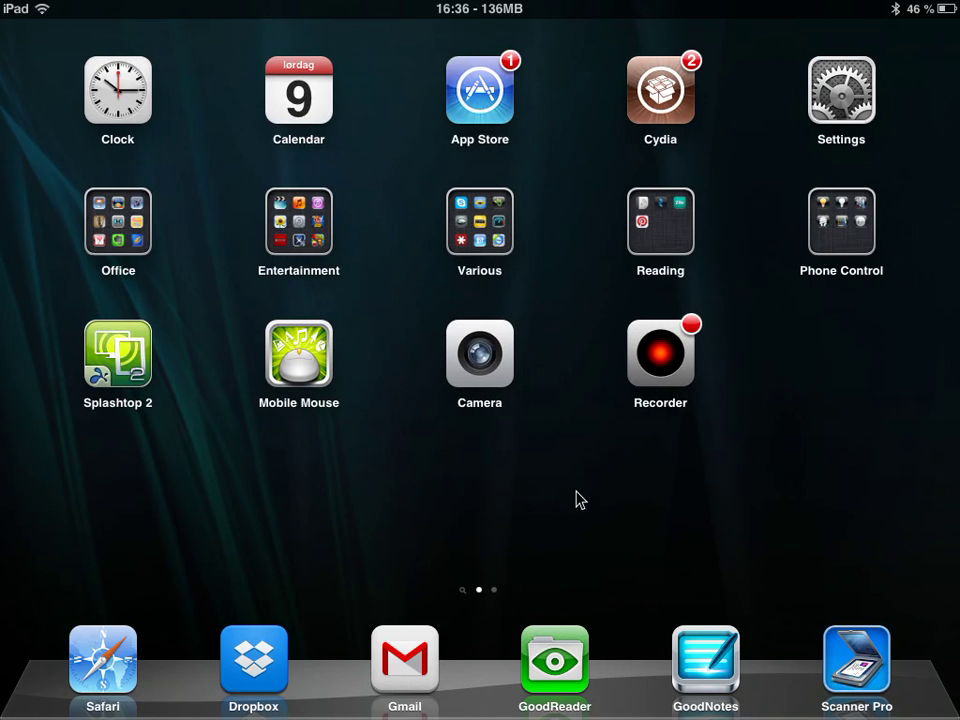
pyautogui.moveTo(690, 262)
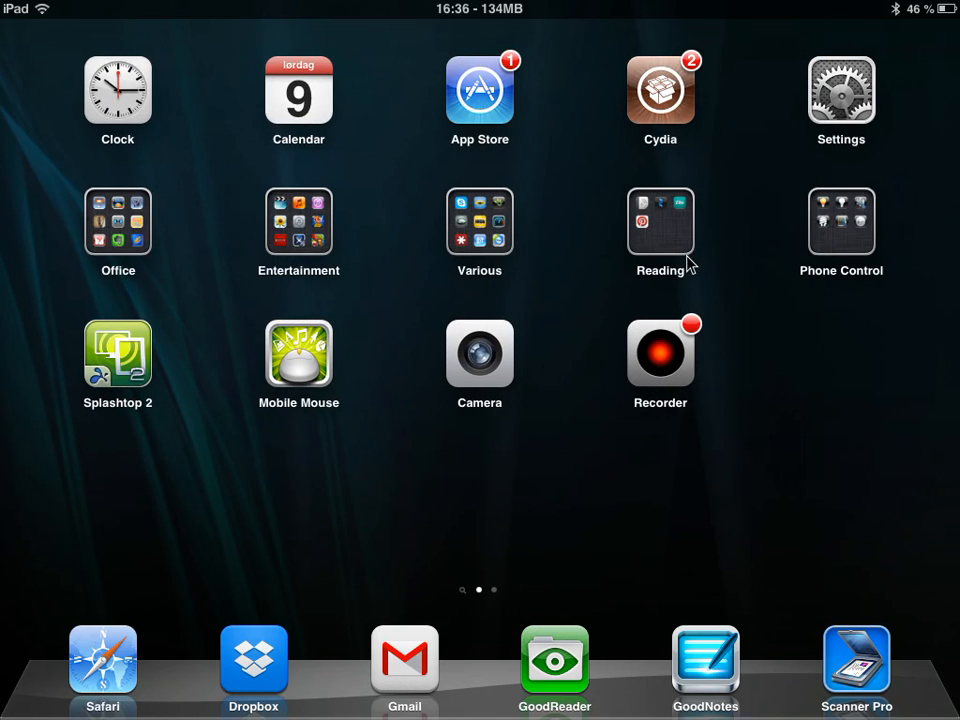
pyautogui.moveTo(390, 250)
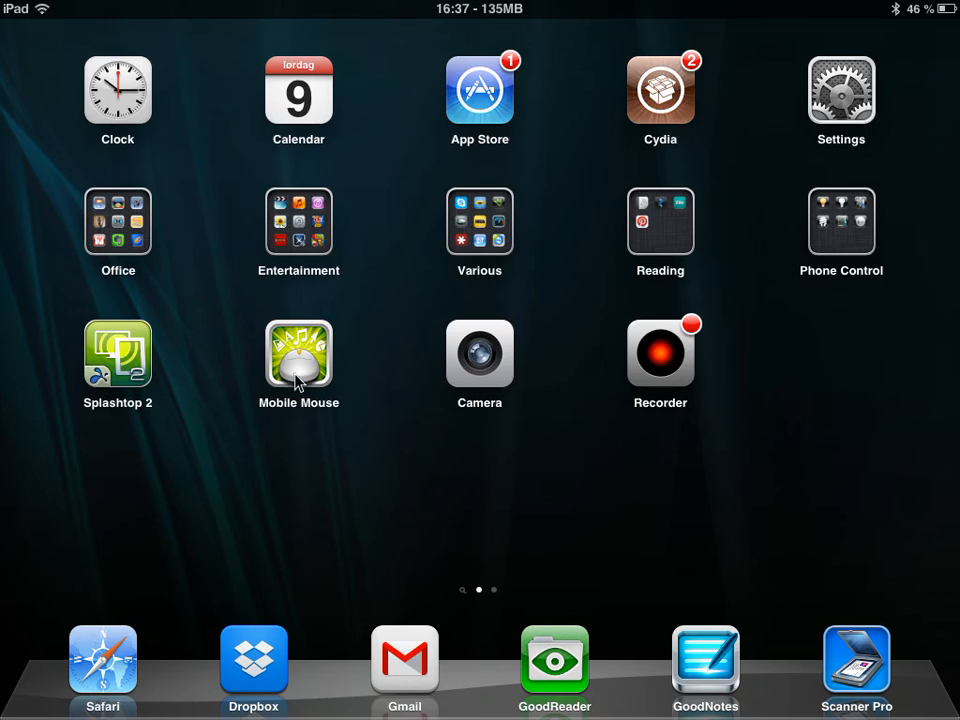
pyautogui.moveTo(180, 225)
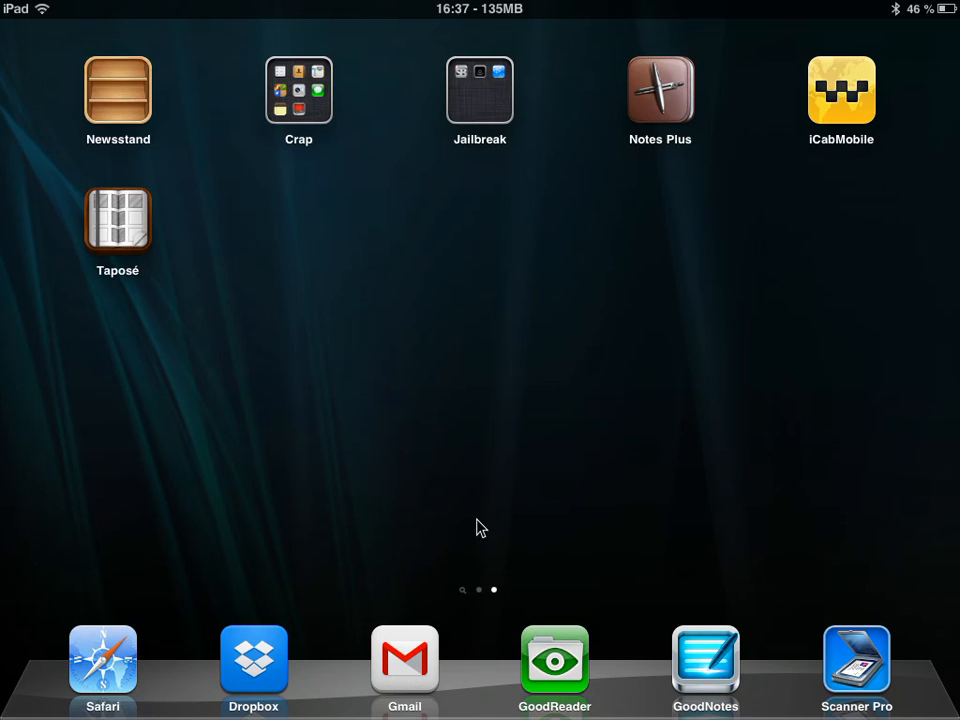
pyautogui.hscroll(3)
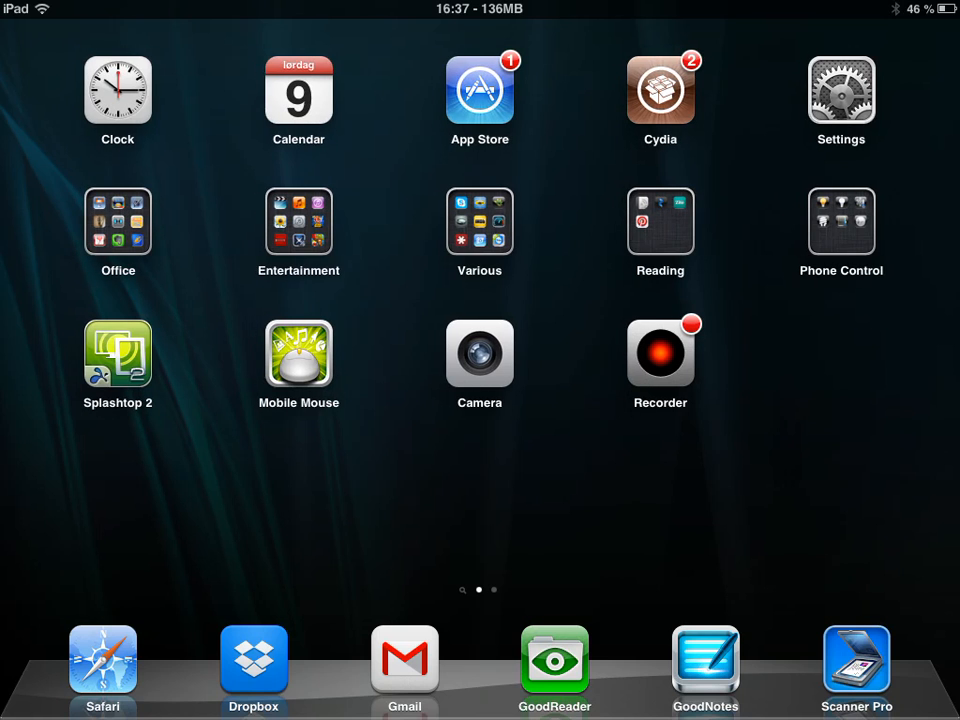
# - Launch ProTube from the Entertainment folder and view the My subscriptions YouTube feed
pyautogui.click(298, 222)
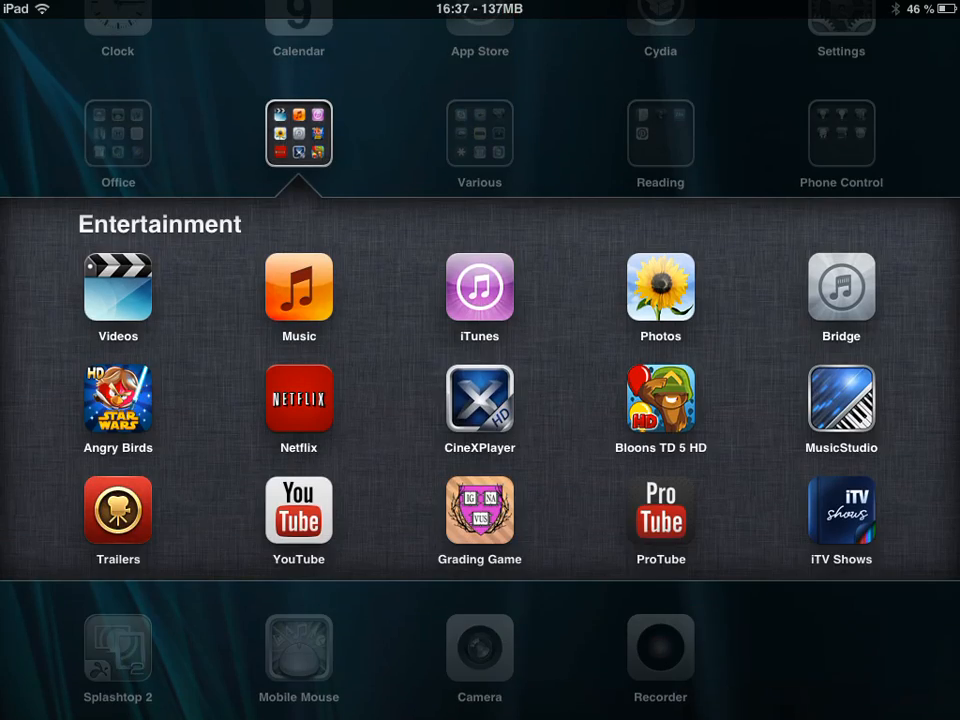
pyautogui.click(298, 511)
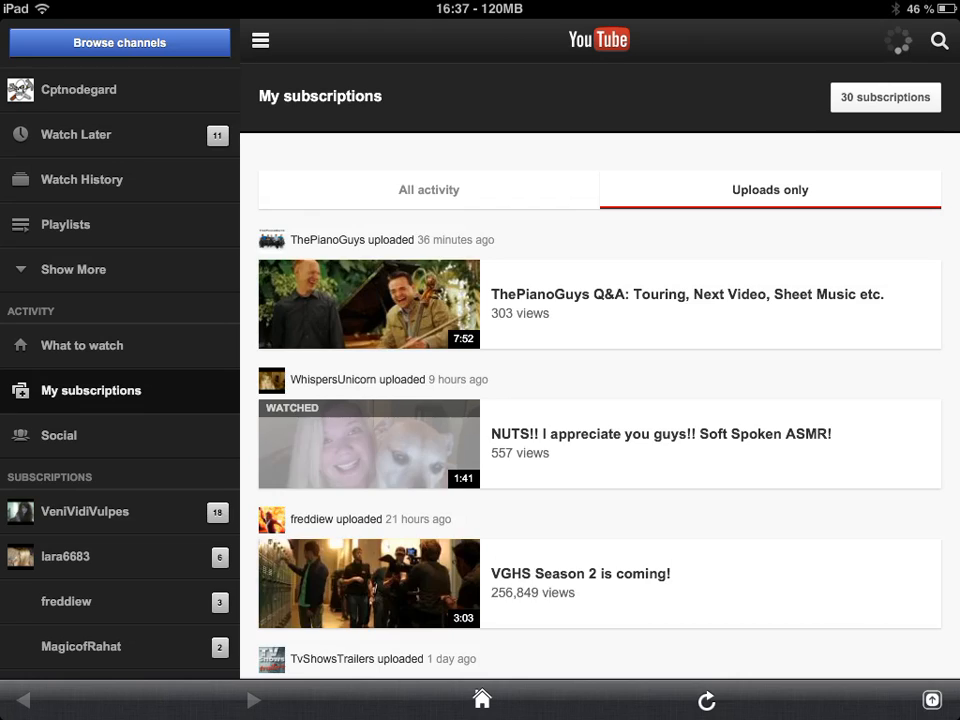
pyautogui.click(706, 699)
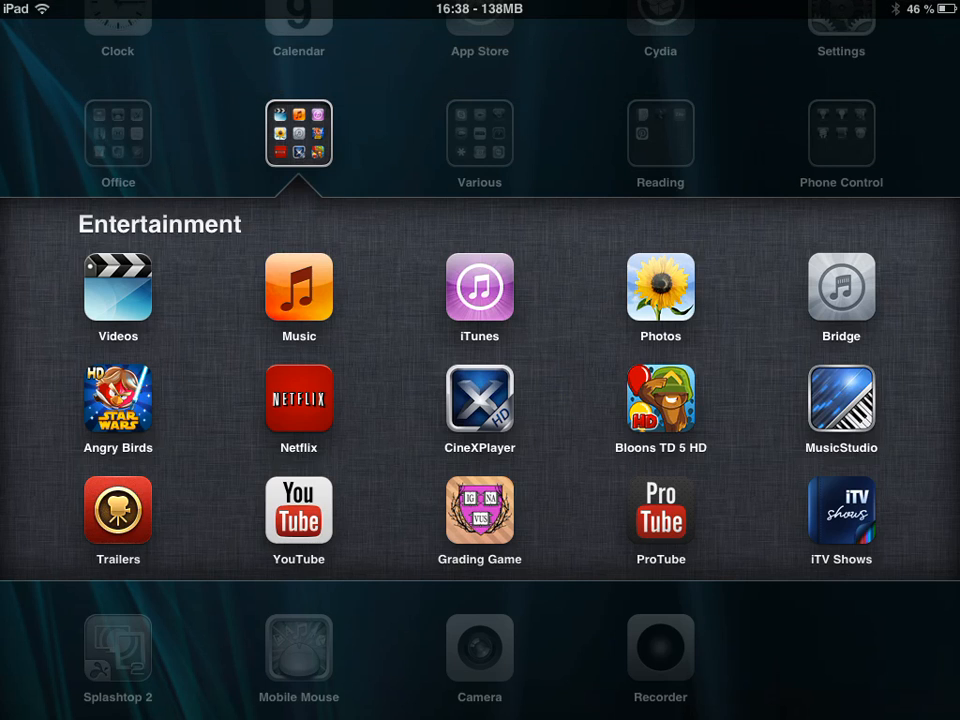
# - Launch Bridge from the Entertainment folder and use it before revealing the recent apps bar
pyautogui.click(841, 289)
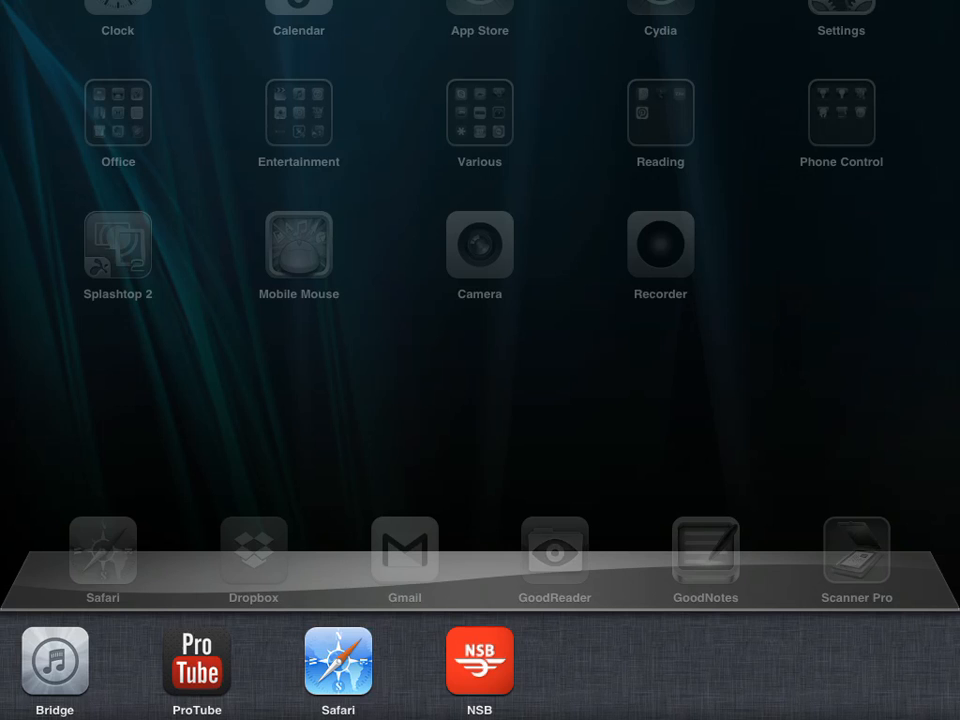
# - Switch to NSB from the recent apps bar, view the Train journey search, then return home
pyautogui.click(479, 662)
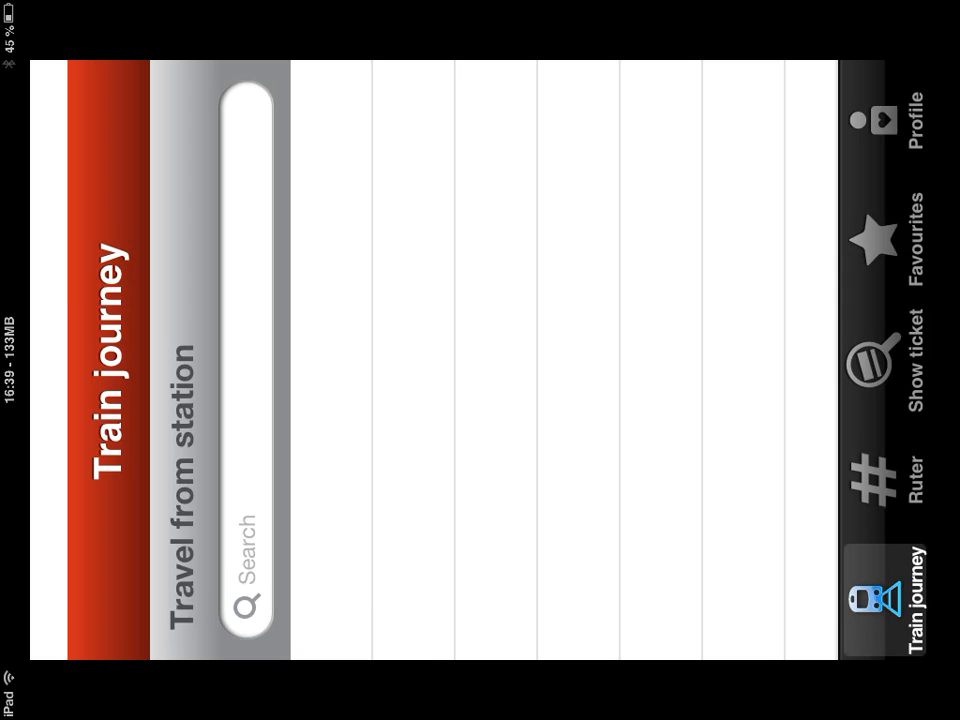
pyautogui.press('home')
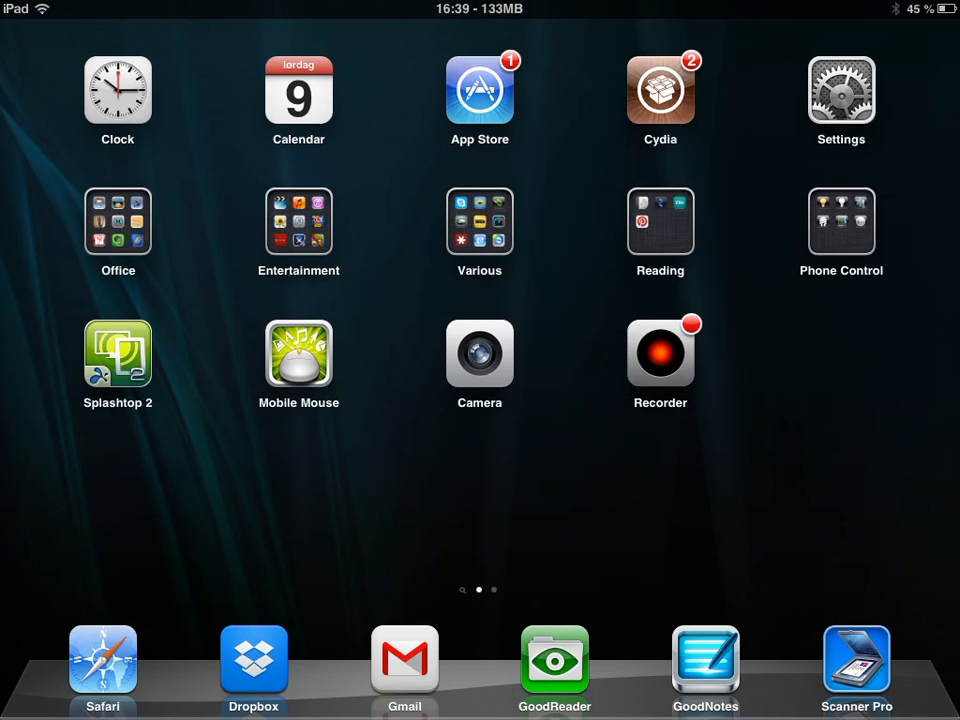
# - Launch iFile from the Various folder, browse the DisplayRecorder movie files, then return home
pyautogui.click(479, 221)
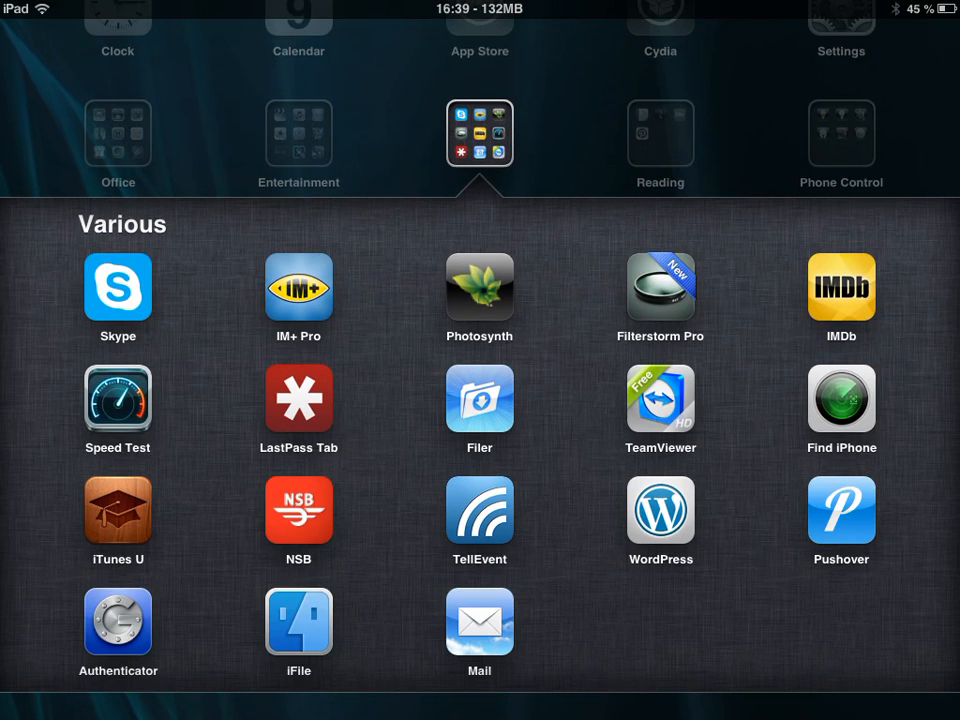
pyautogui.click(298, 620)
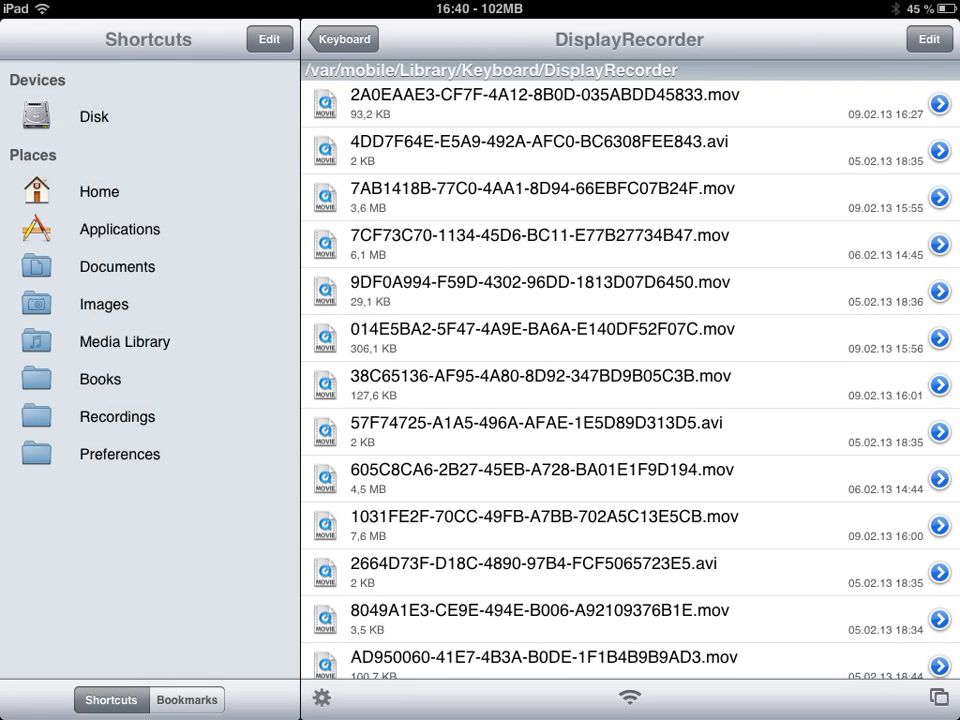
pyautogui.scroll(-3)
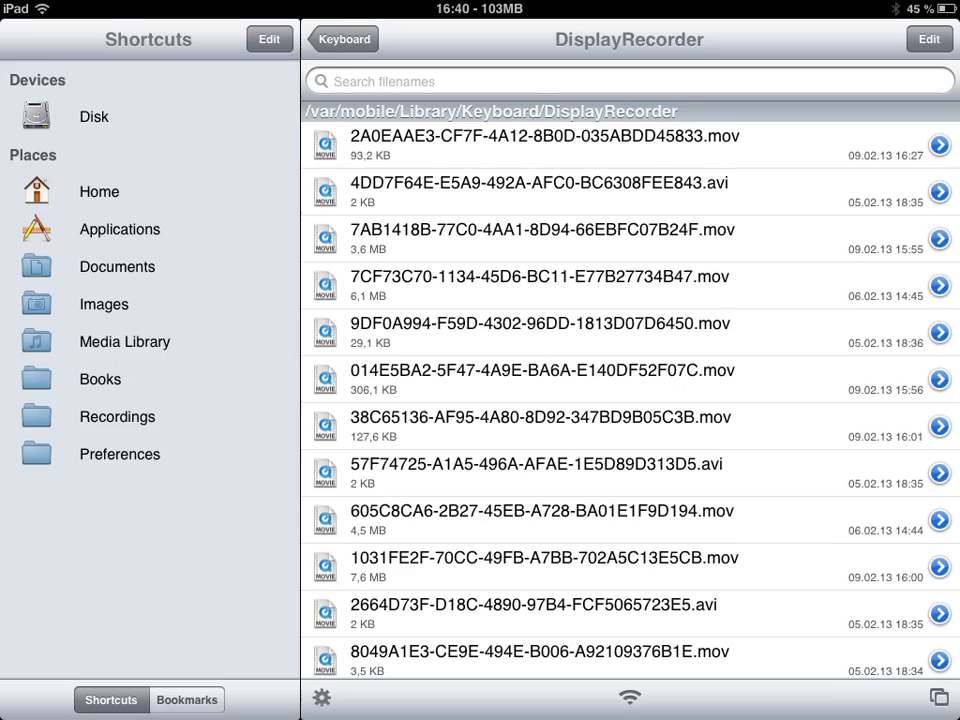
pyautogui.scroll(-3)
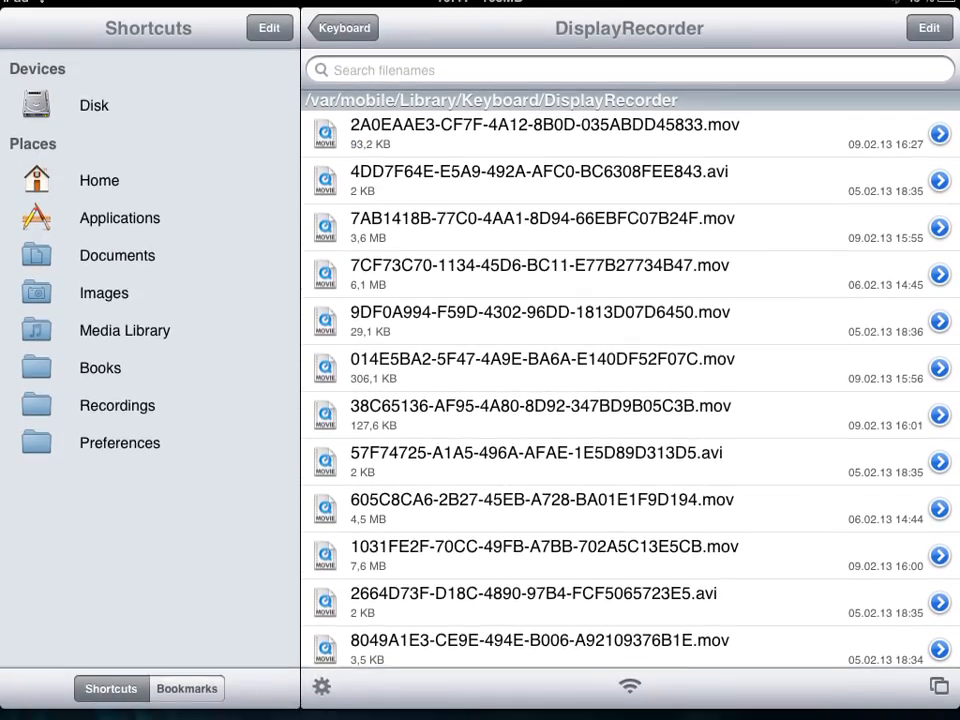
pyautogui.press('home')
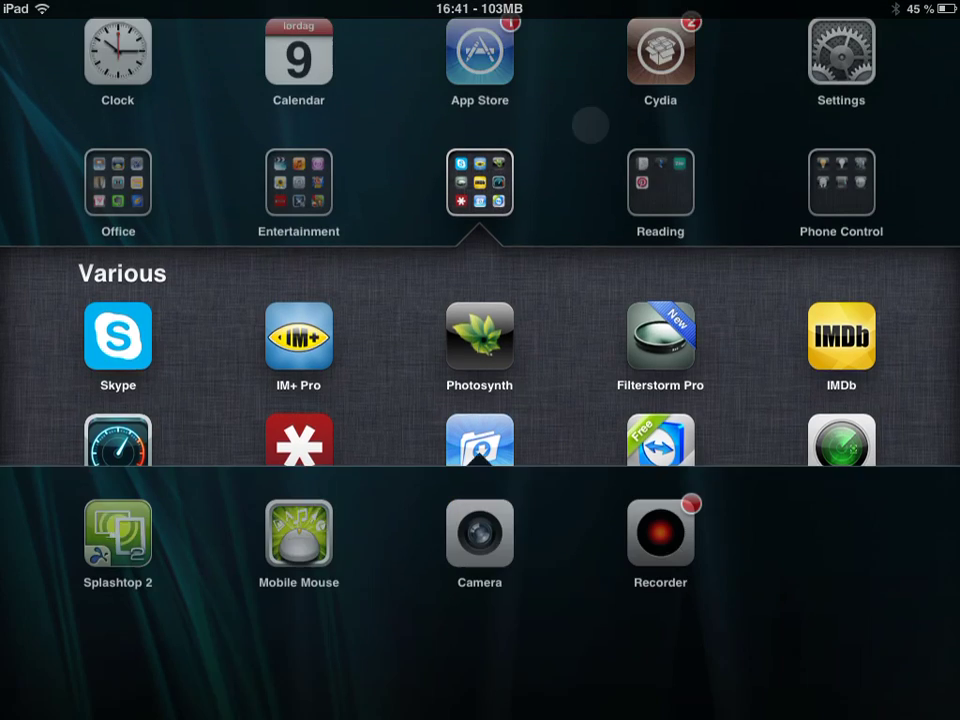